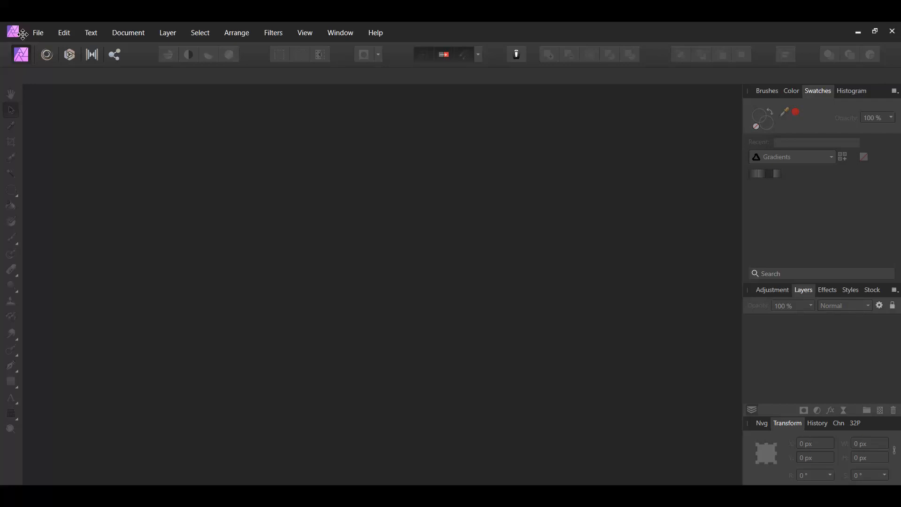
# Step: Load the pexels-rafael-barros-1719344 JPG of a woman with a clear umbrella from Downloads
pyautogui.click(38, 32)
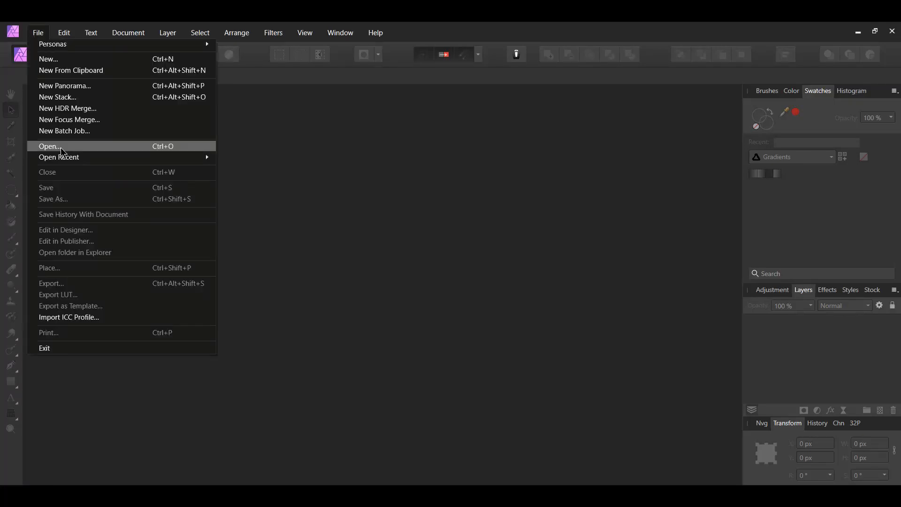
pyautogui.click(49, 146)
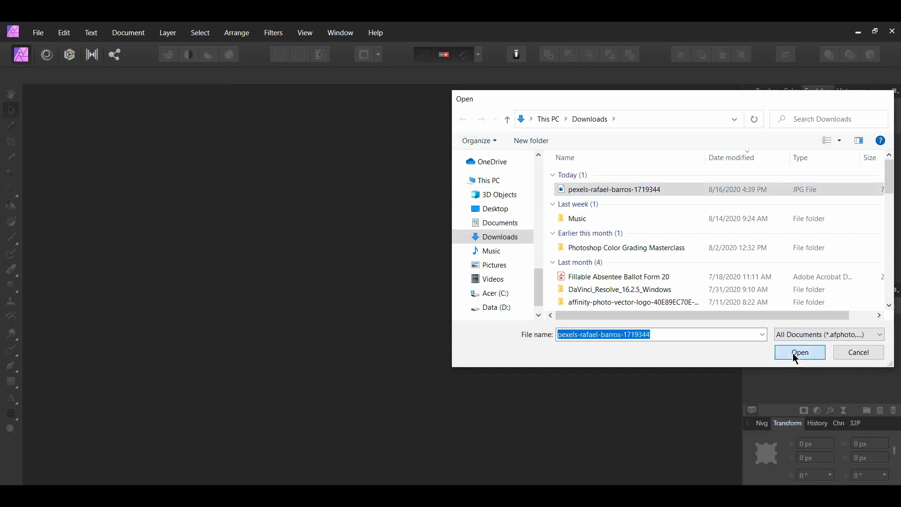
pyautogui.click(799, 352)
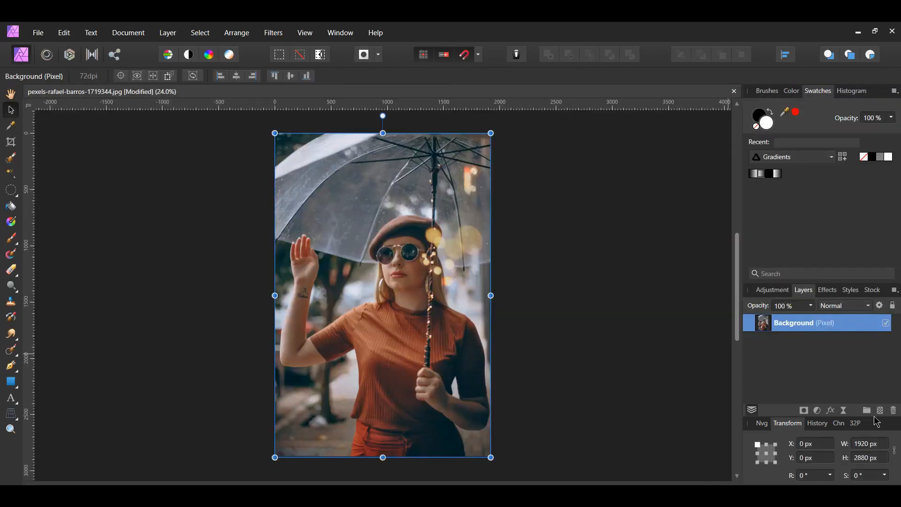
# Step: Add a new pixel layer above the photo and fill it with solid black
pyautogui.click(880, 411)
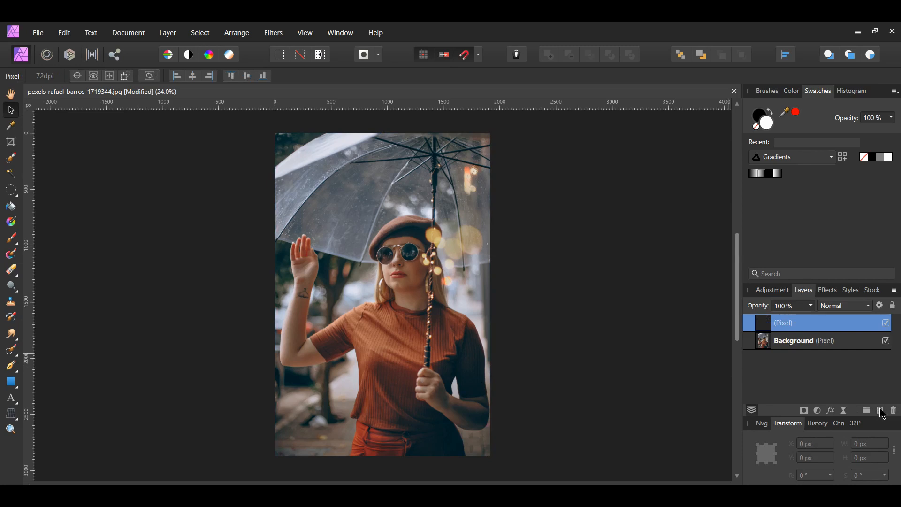
pyautogui.moveTo(731, 149)
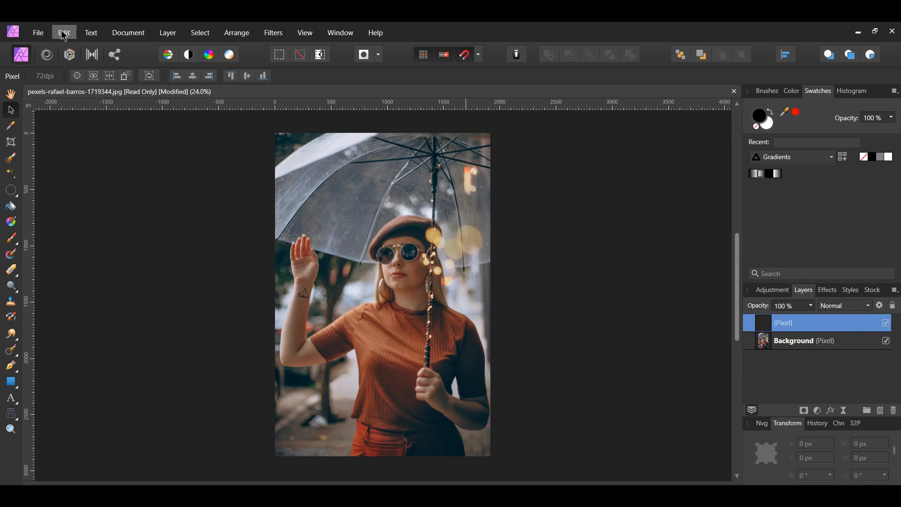
pyautogui.click(64, 32)
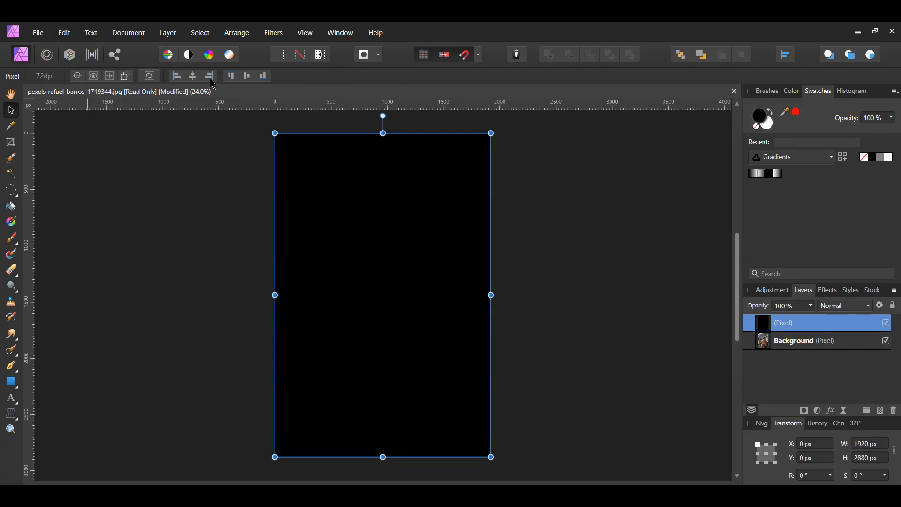
# Step: Apply Add Noise at 100% intensity, Gaussian, to the black layer
pyautogui.click(274, 32)
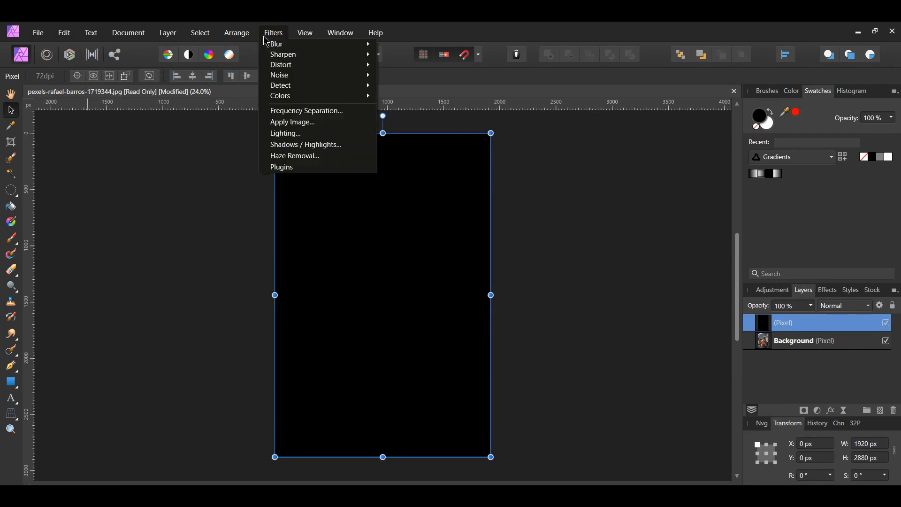
pyautogui.moveTo(280, 75)
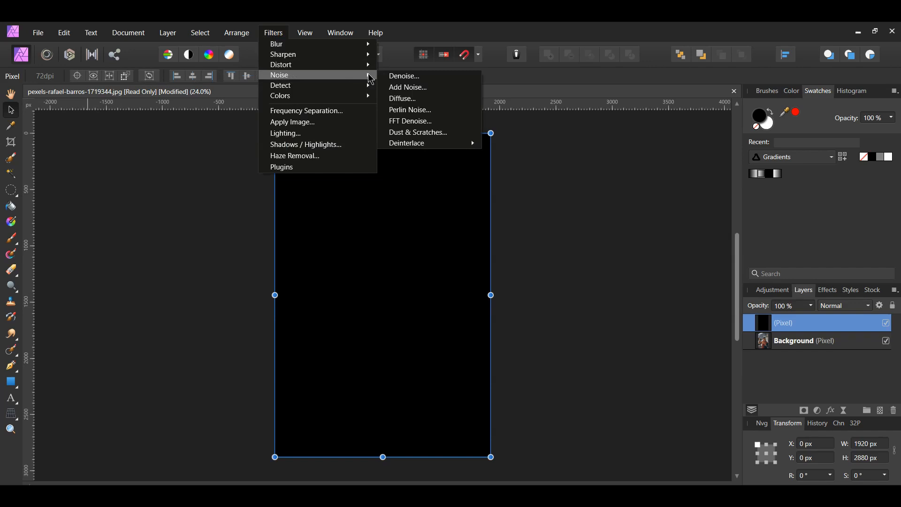
pyautogui.click(407, 86)
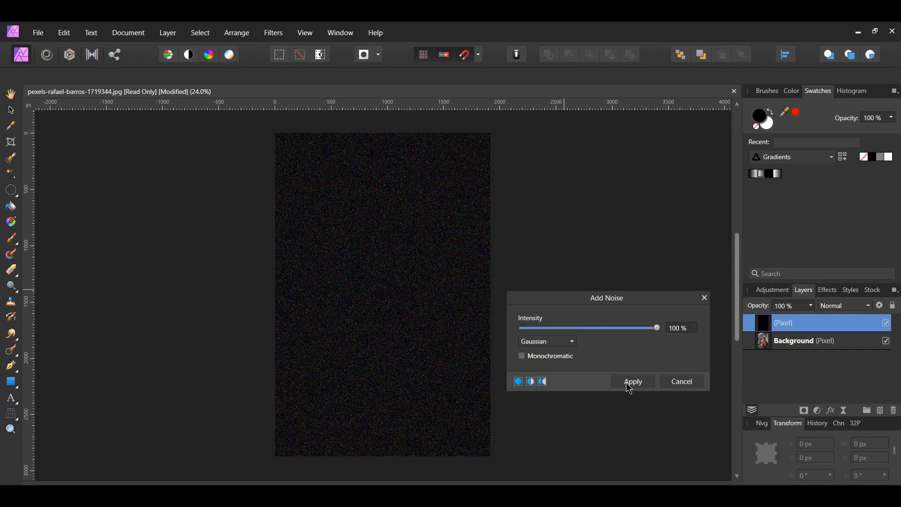
pyautogui.click(632, 381)
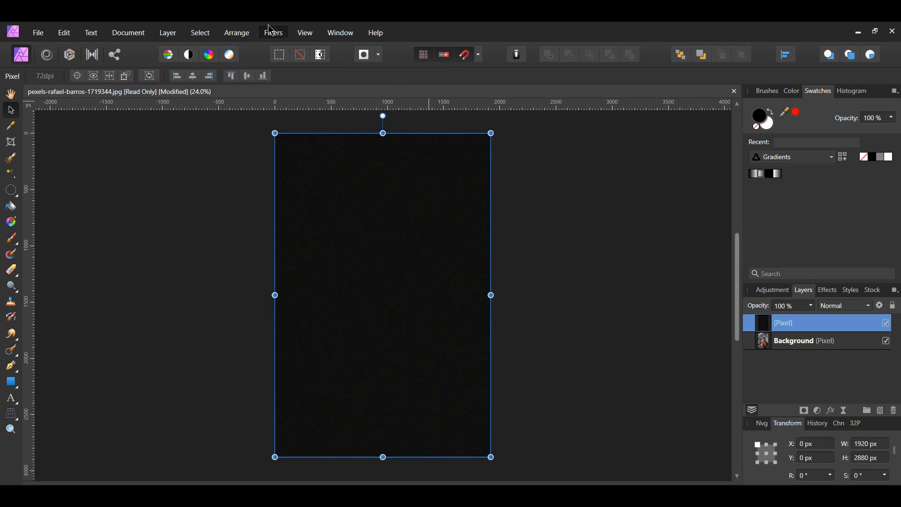
# Step: Soften the noise with a Gaussian Blur of 2 px radius
pyautogui.click(273, 32)
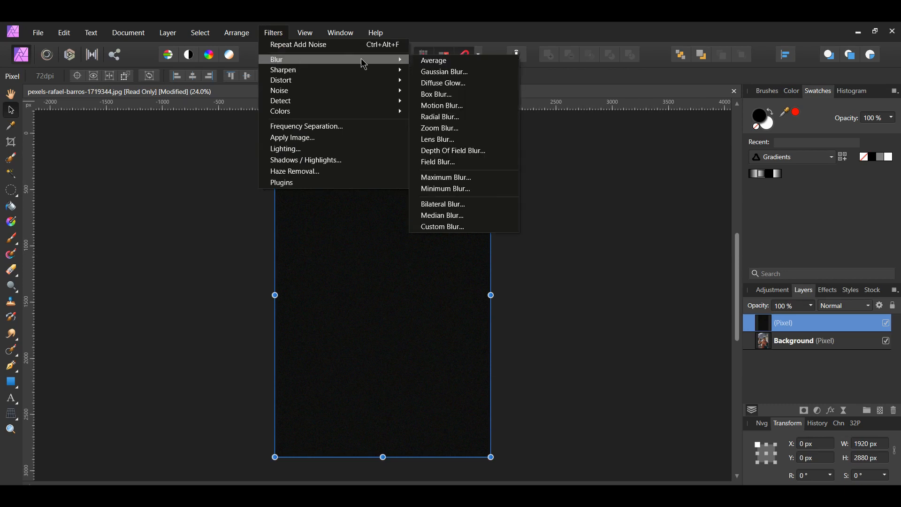
pyautogui.click(444, 71)
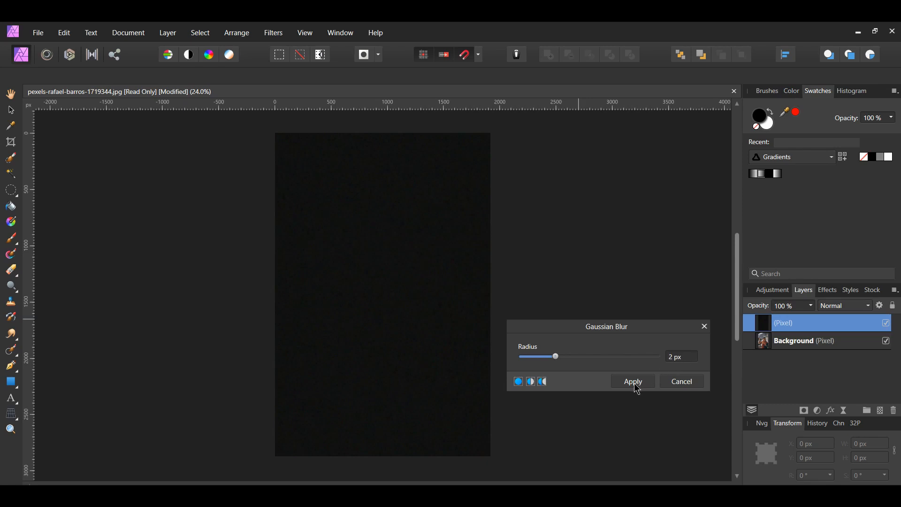
pyautogui.click(632, 381)
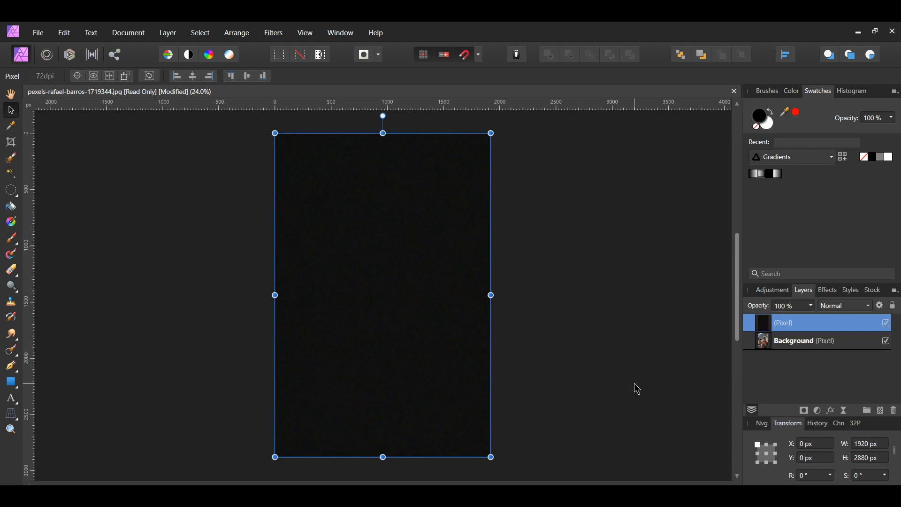
pyautogui.moveTo(819, 410)
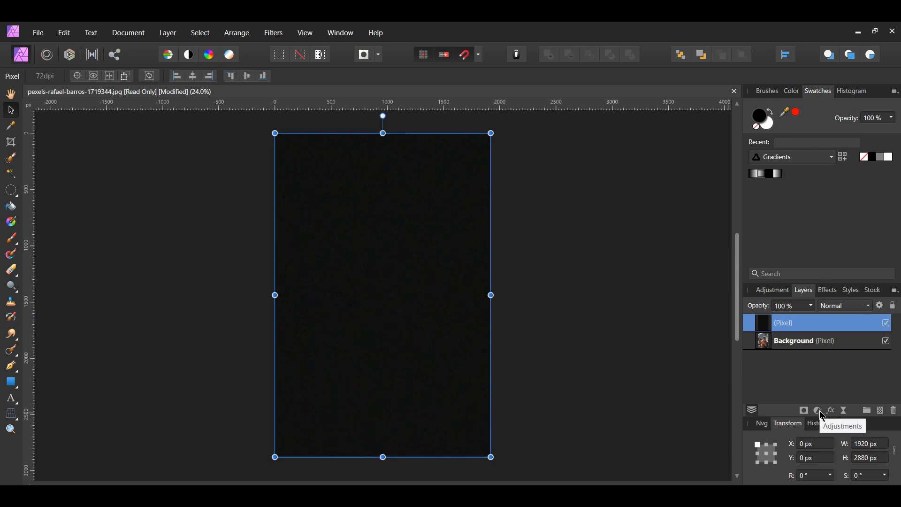
# Step: Add a Curves adjustment and pull its black and white points inward so the grain becomes bright scattered specks
pyautogui.click(818, 410)
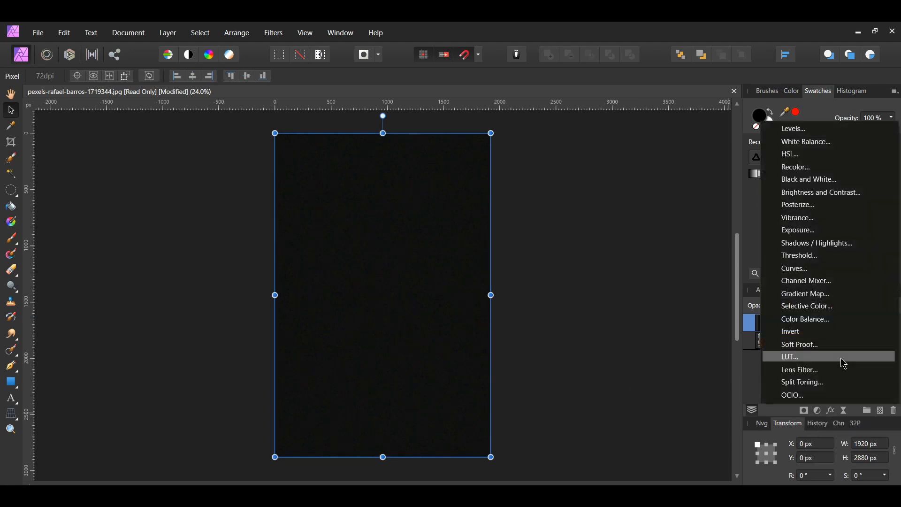
pyautogui.click(794, 267)
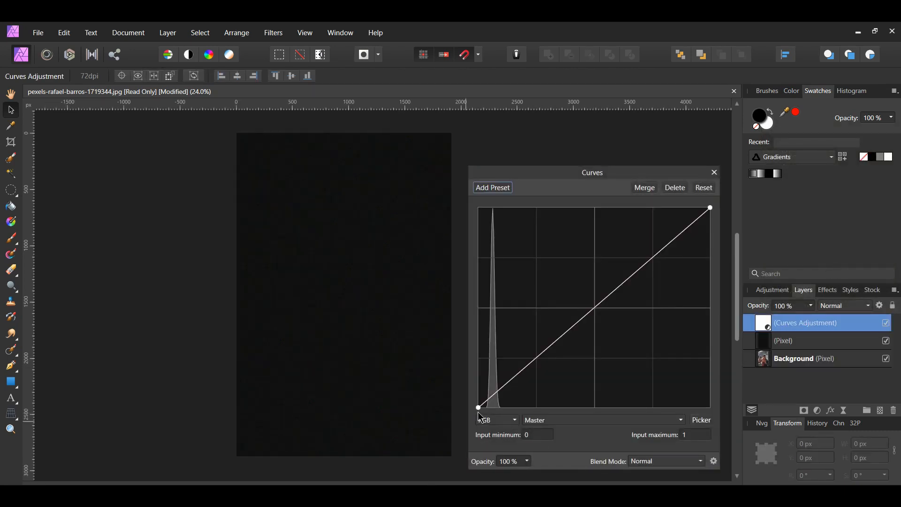
pyautogui.moveTo(478, 406); pyautogui.dragTo(494, 406)
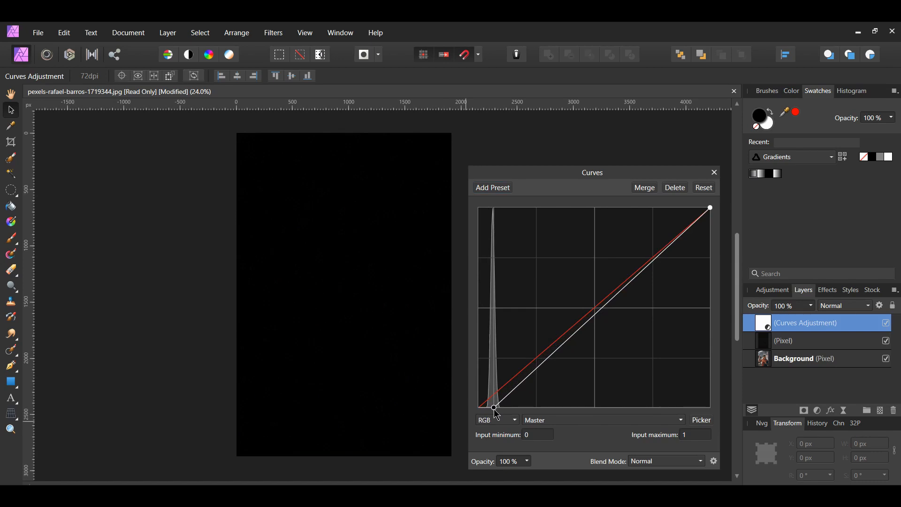
pyautogui.moveTo(709, 208); pyautogui.dragTo(660, 209)
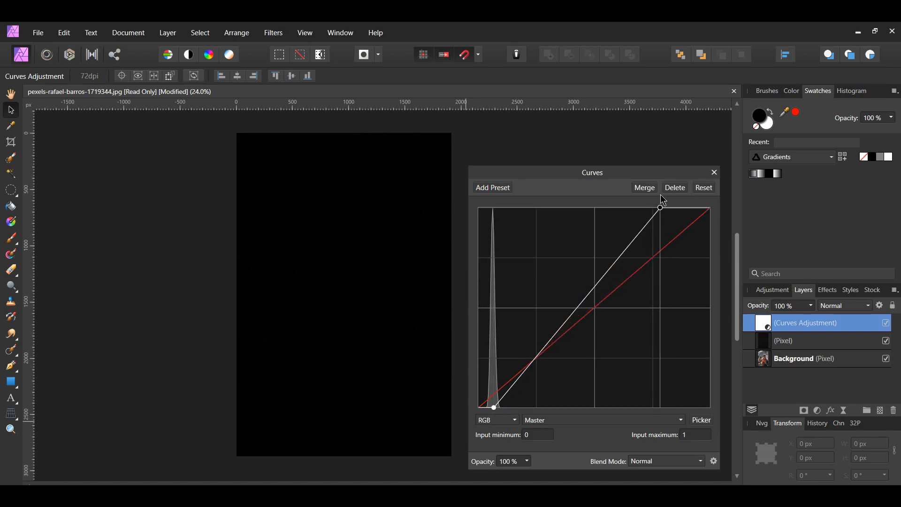
pyautogui.moveTo(660, 207); pyautogui.dragTo(518, 207)
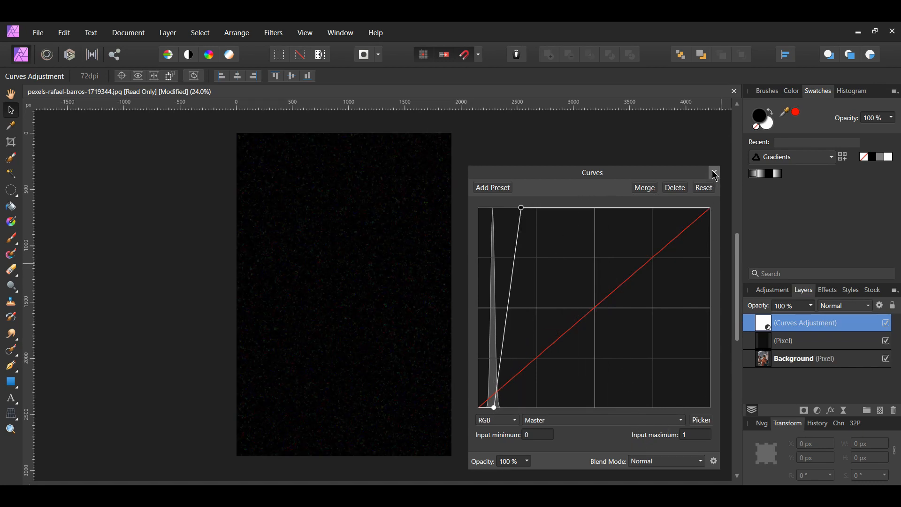
pyautogui.click(714, 175)
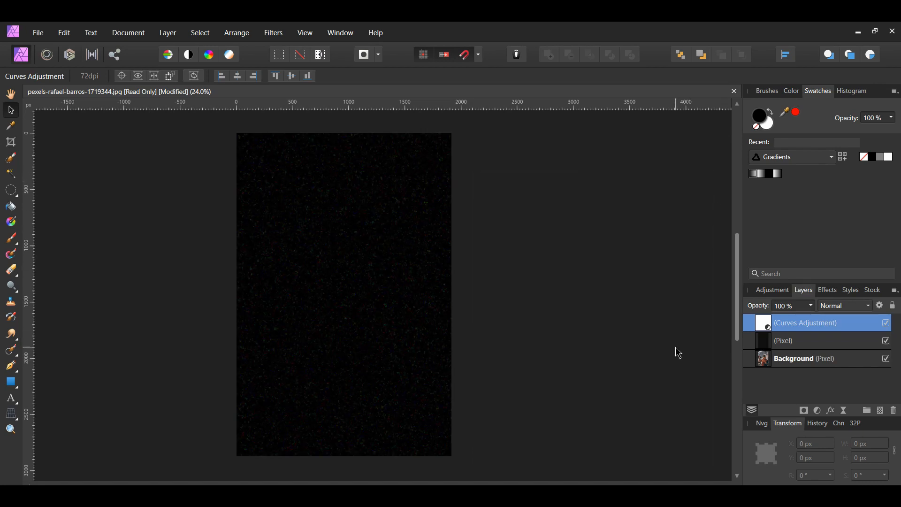
# Step: Nest the Curves adjustment inside the noise layer and set that layer to Screen blending
pyautogui.click(783, 340)
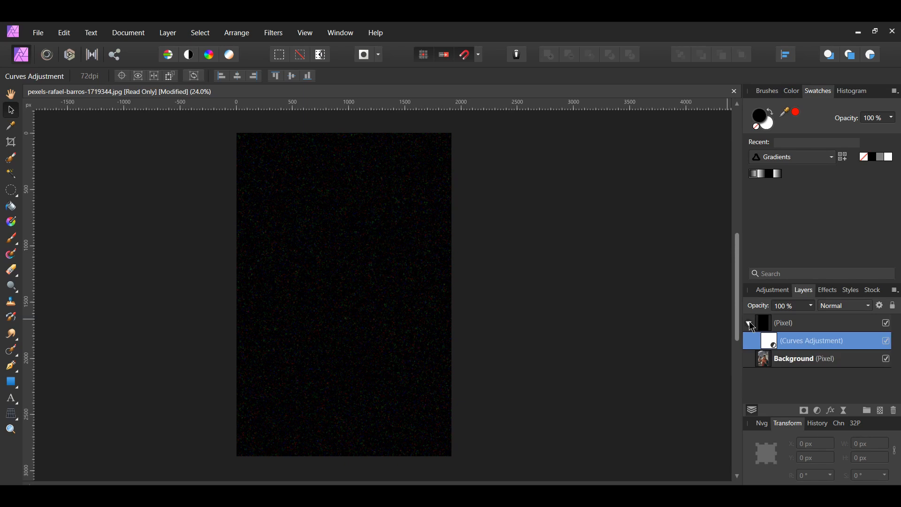
pyautogui.click(783, 322)
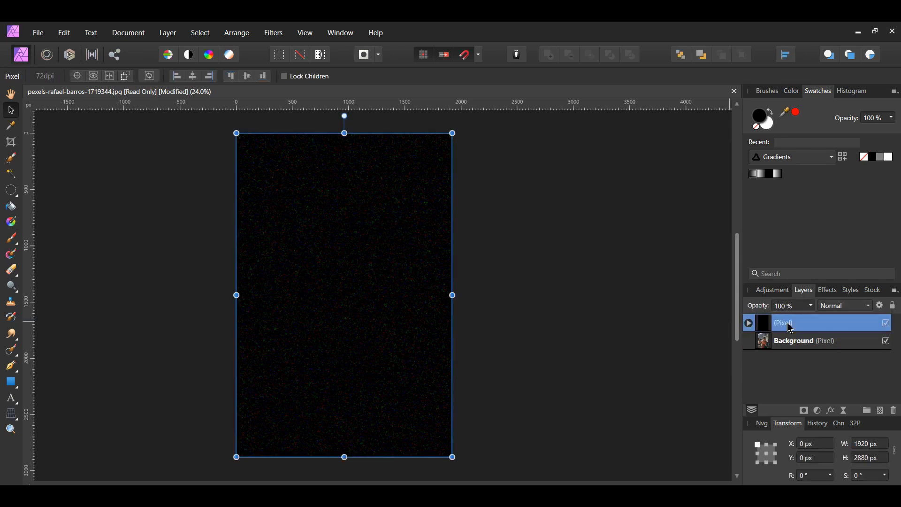
pyautogui.click(843, 305)
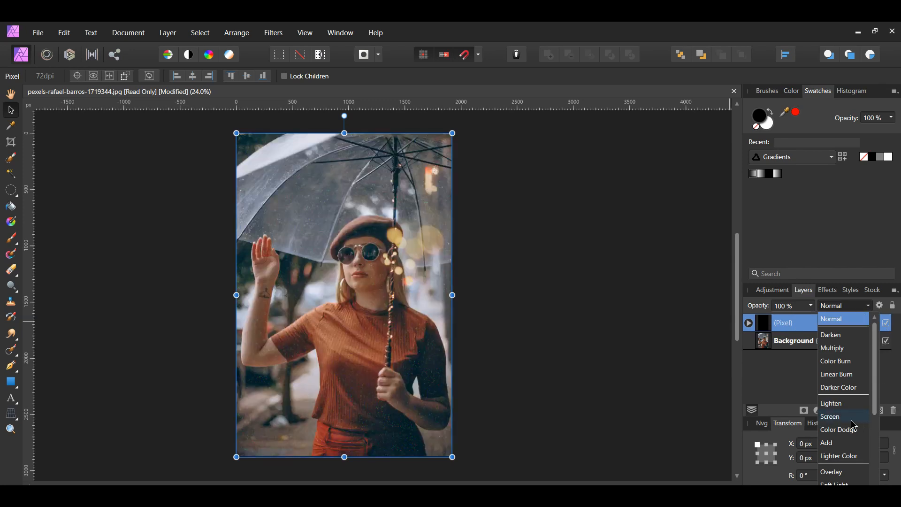
pyautogui.click(830, 415)
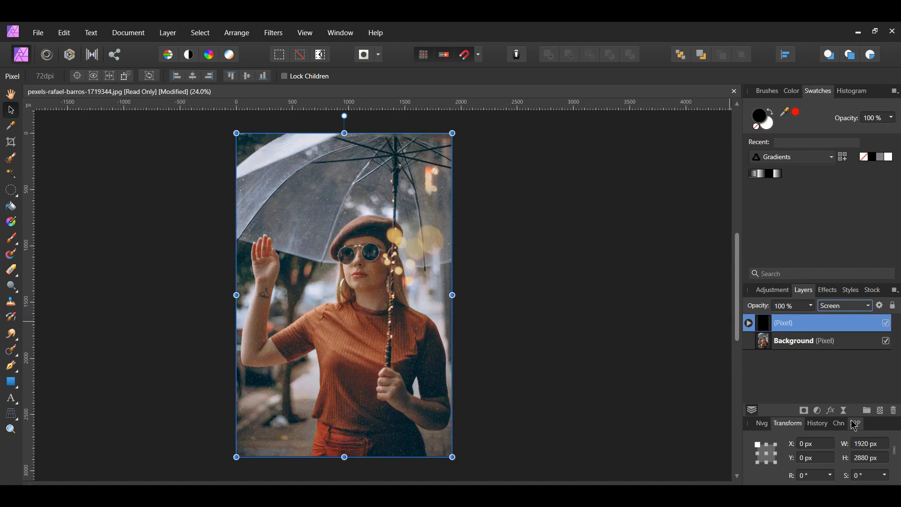
pyautogui.click(273, 33)
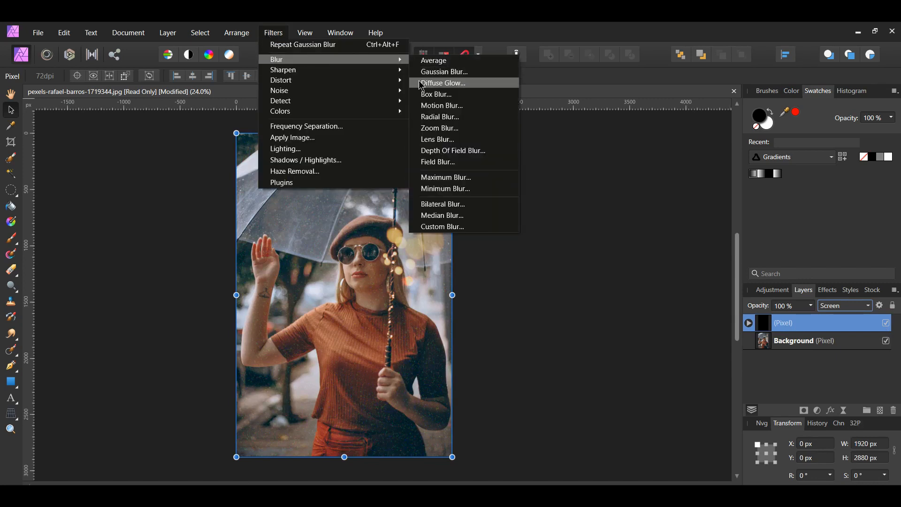
# Step: Bring up Motion Blur for the noise layer with 25 px radius at 80°
pyautogui.click(441, 105)
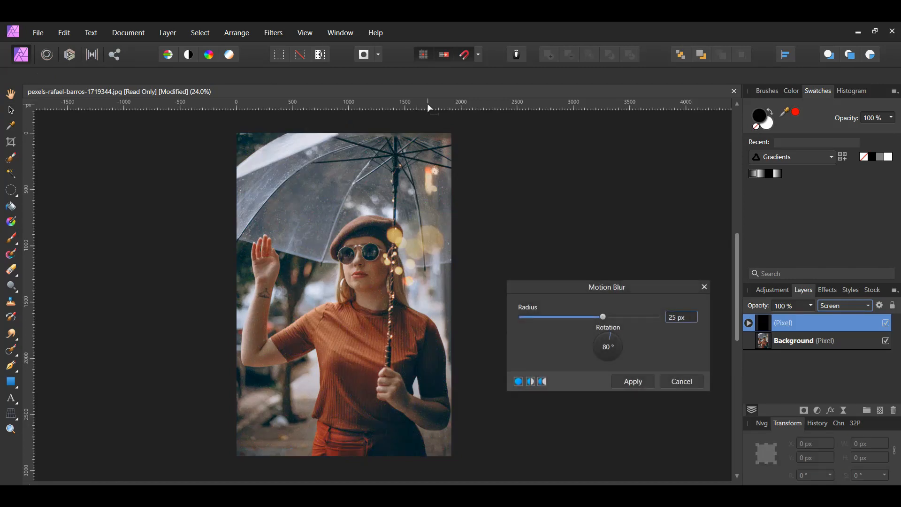
pyautogui.moveTo(599, 329)
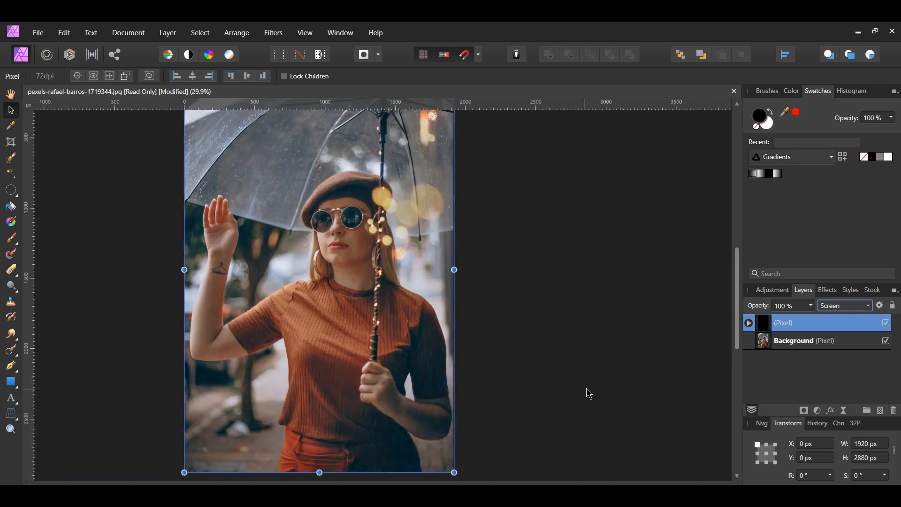
pyautogui.moveTo(810, 309)
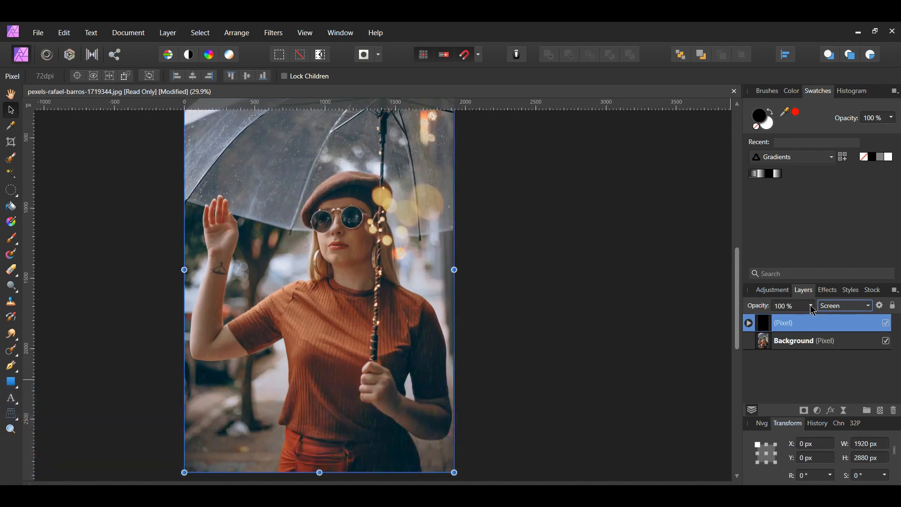
# Step: Lower the rain-streak layer's opacity to 65%
pyautogui.moveTo(810, 317); pyautogui.dragTo(802, 317)
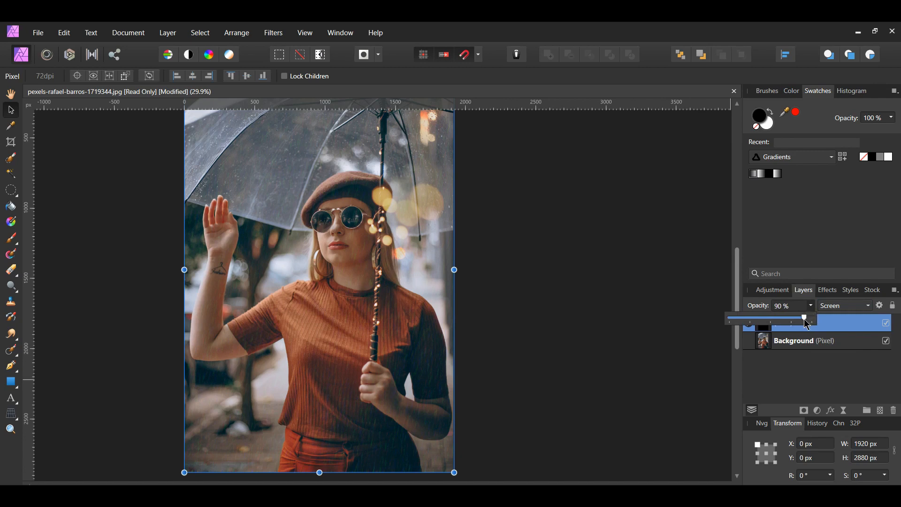
pyautogui.moveTo(804, 317); pyautogui.dragTo(785, 317)
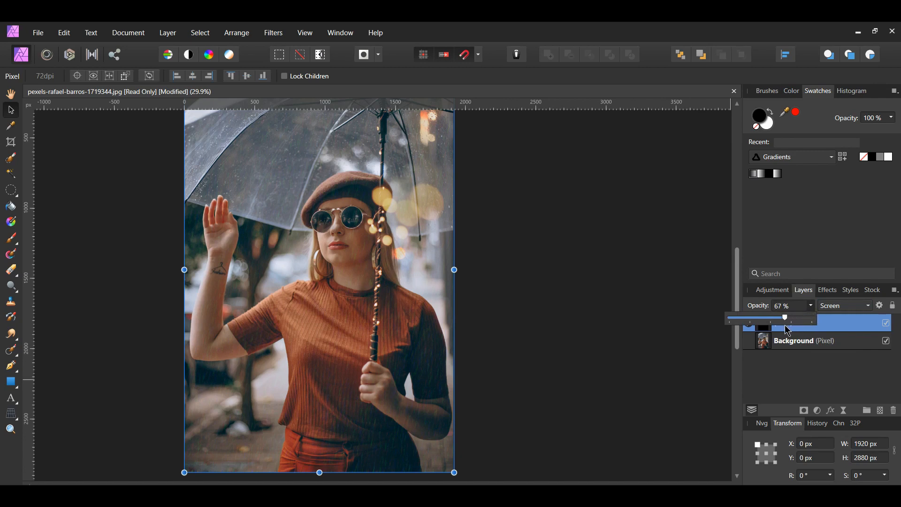
pyautogui.moveTo(785, 317); pyautogui.dragTo(772, 317)
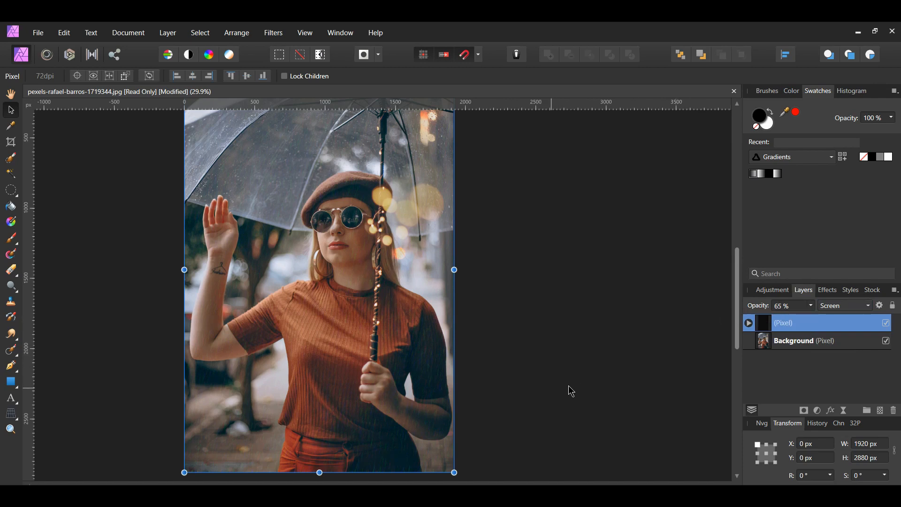
pyautogui.moveTo(689, 363)
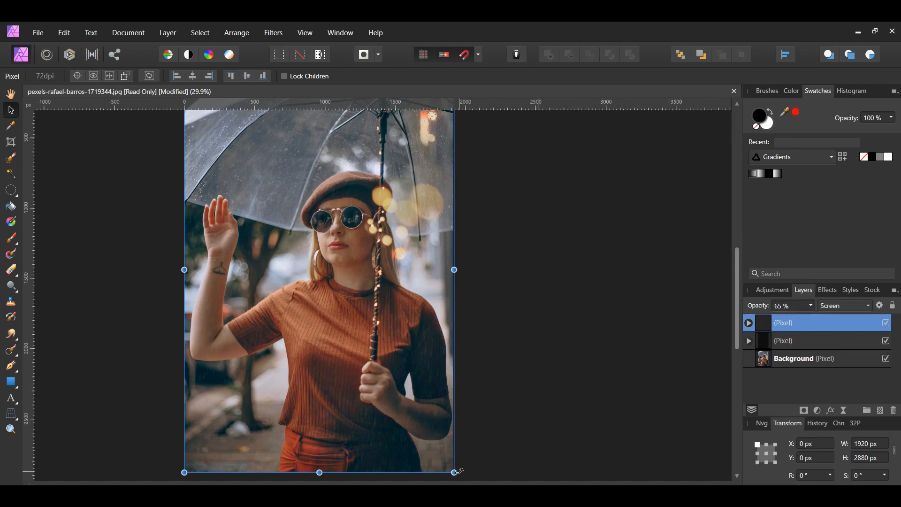
# Step: Scale the duplicated rain layer up past the canvas edges for a second set of streaks
pyautogui.moveTo(453, 472); pyautogui.dragTo(457, 473)
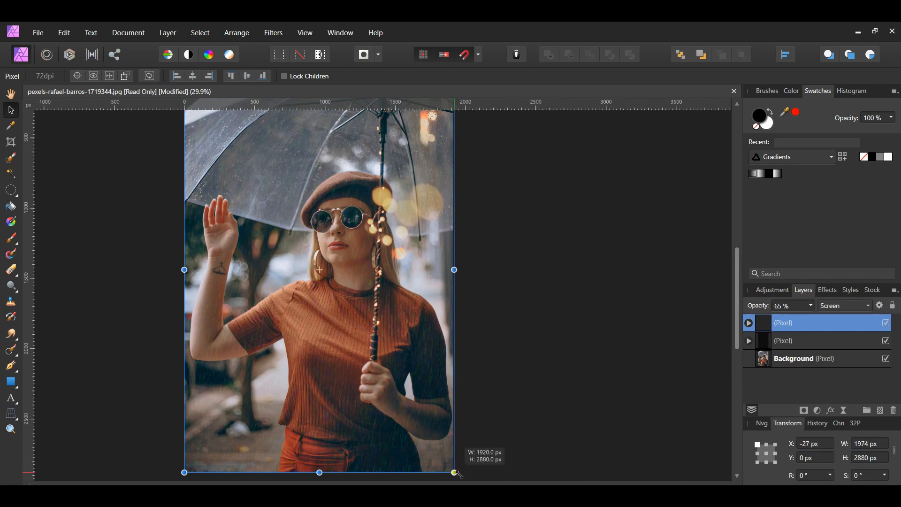
pyautogui.moveTo(454, 472); pyautogui.dragTo(461, 478)
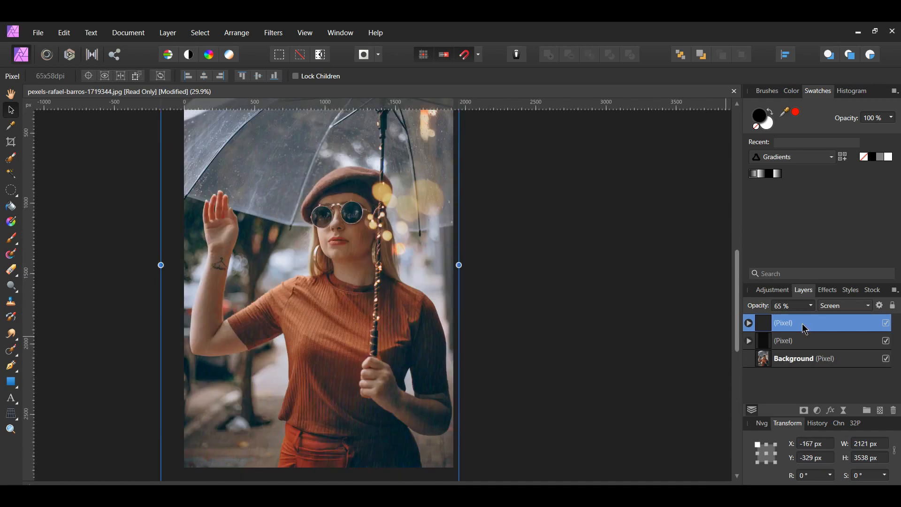
pyautogui.moveTo(811, 315)
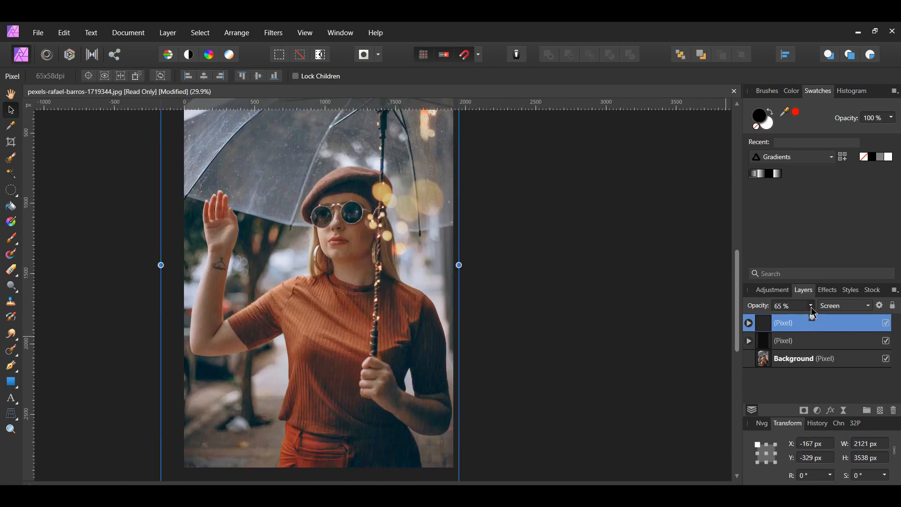
# Step: Raise the enlarged rain copy's opacity from 65% to 80%
pyautogui.doubleClick(783, 322)
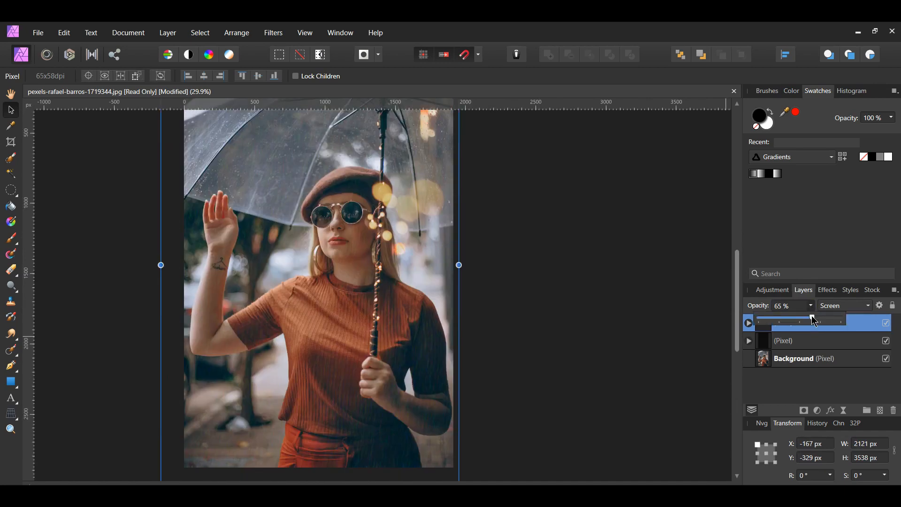
pyautogui.moveTo(810, 320); pyautogui.dragTo(818, 321)
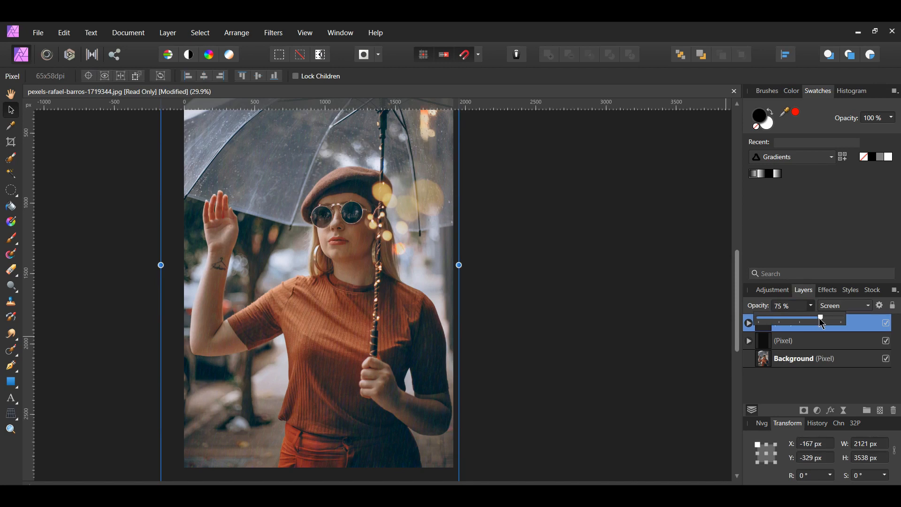
pyautogui.moveTo(815, 320); pyautogui.dragTo(823, 320)
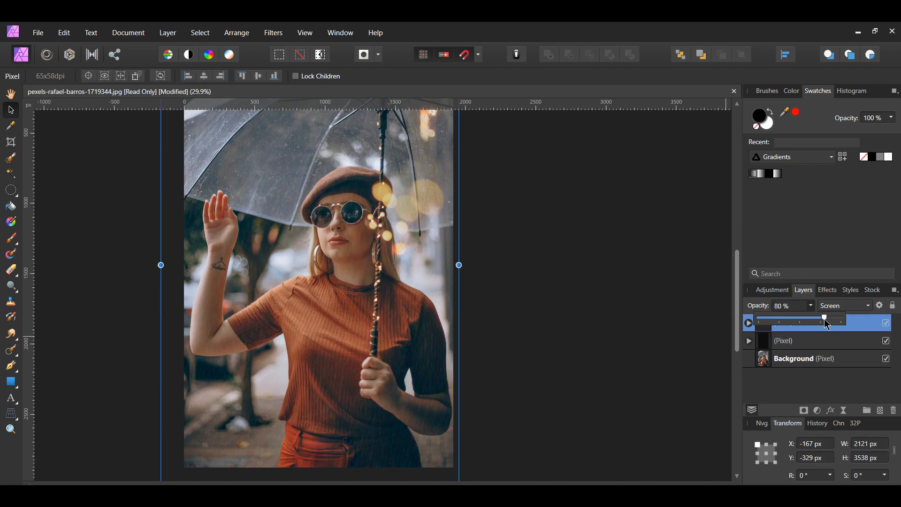